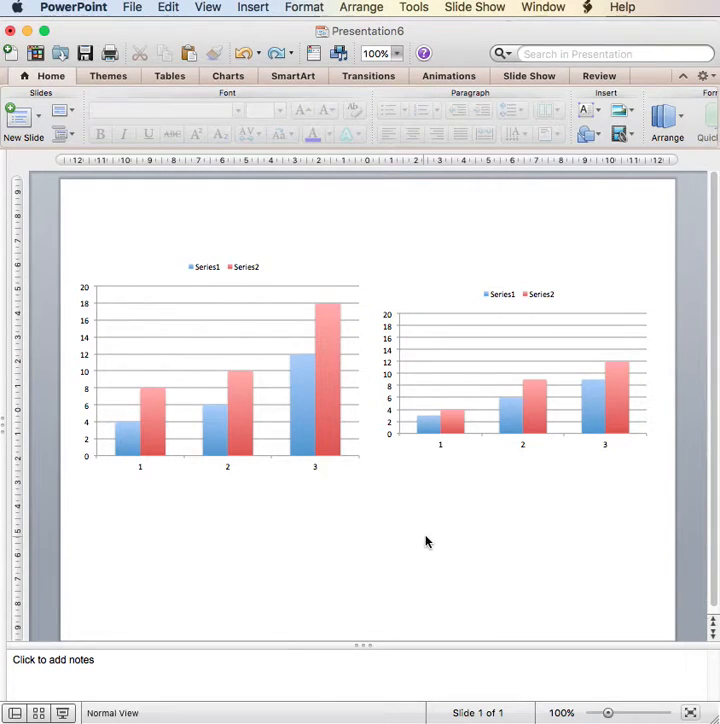
mouse_move(446, 527)
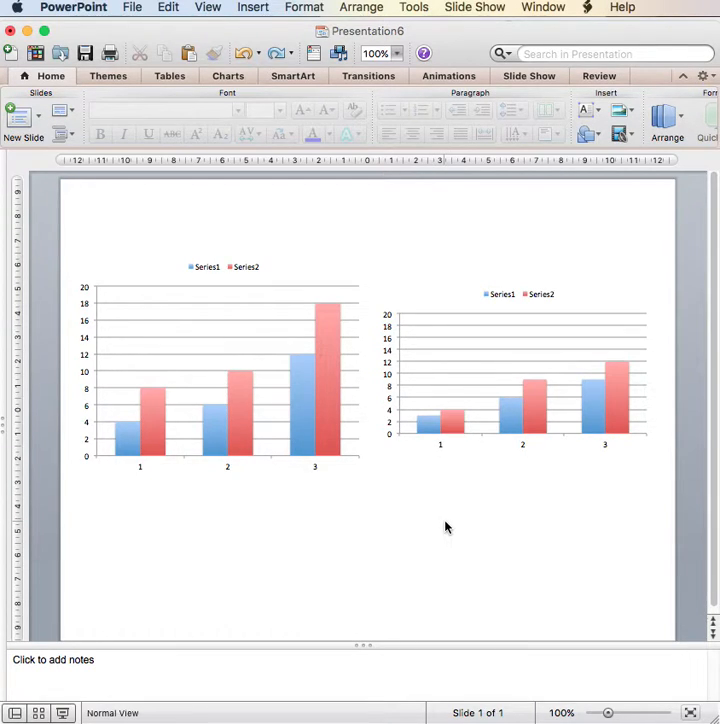
mouse_move(430, 385)
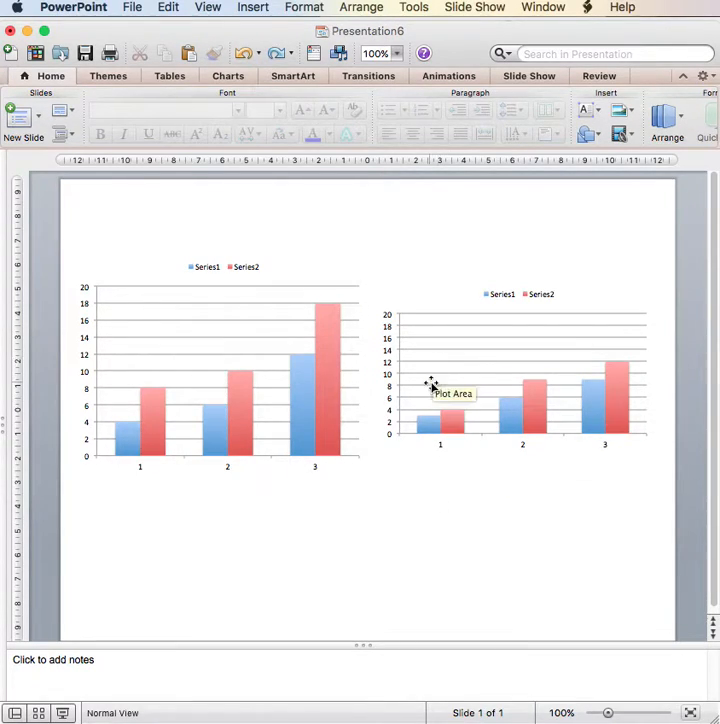
mouse_move(427, 467)
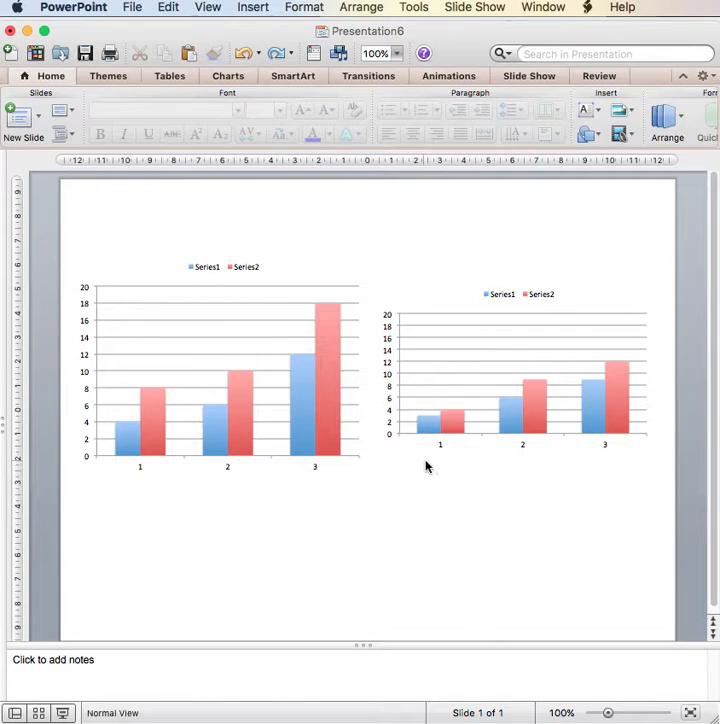
mouse_move(406, 480)
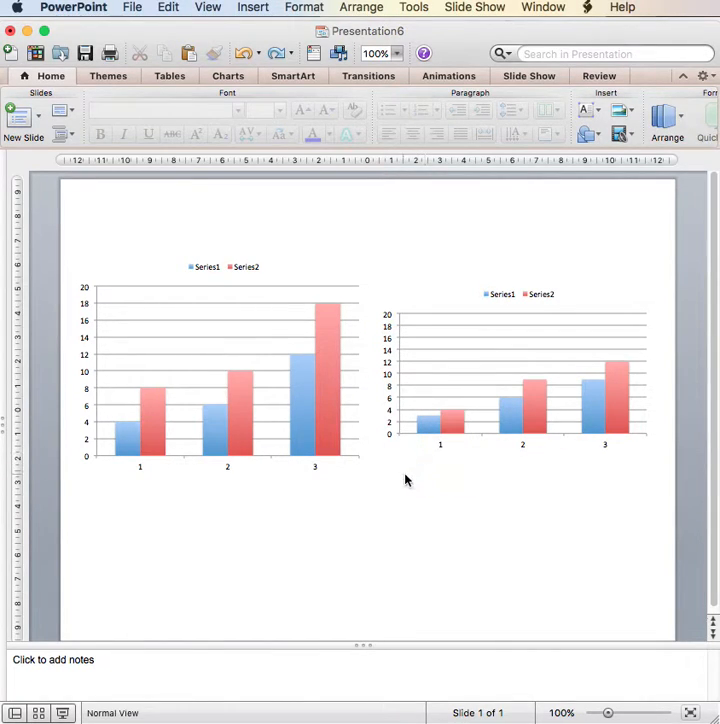
mouse_move(410, 315)
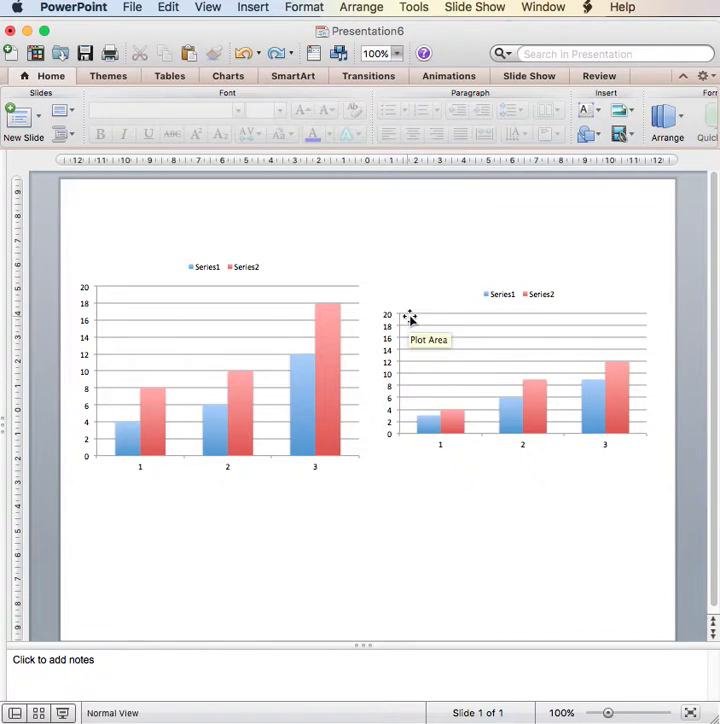
mouse_move(415, 393)
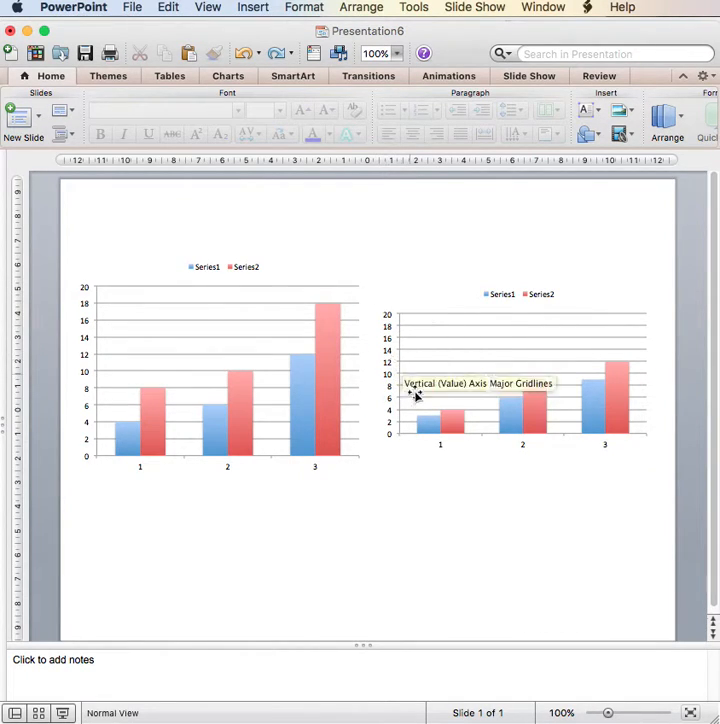
mouse_move(393, 343)
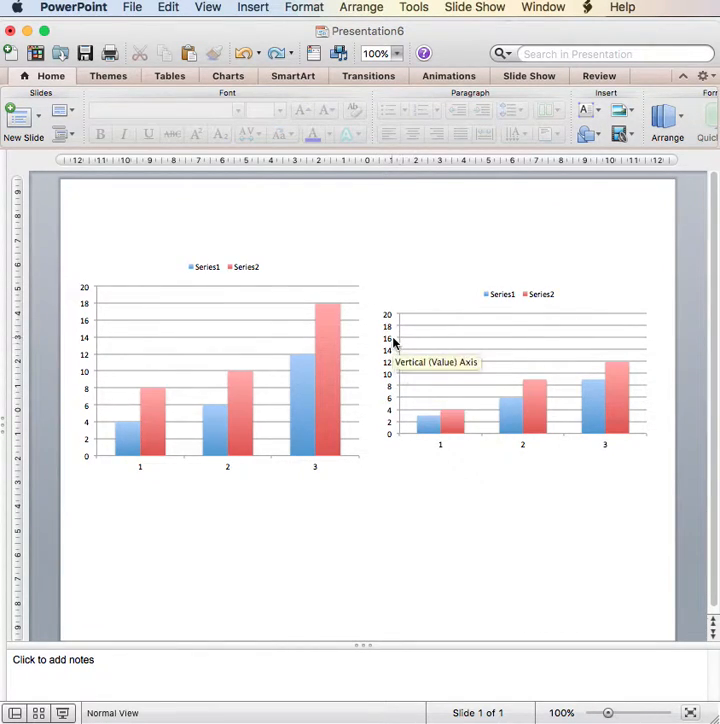
mouse_move(340, 278)
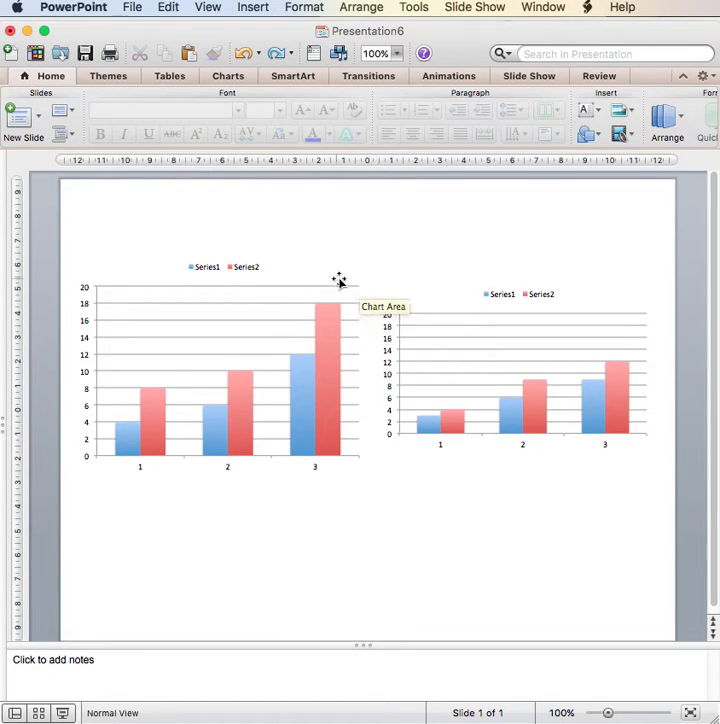
mouse_move(336, 268)
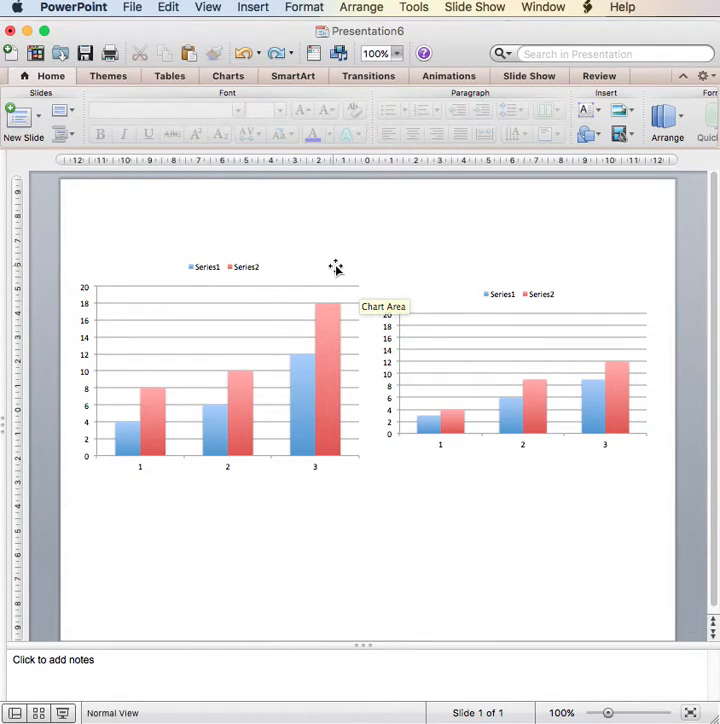
- Select the left bar chart on the slide
left_click(220, 360)
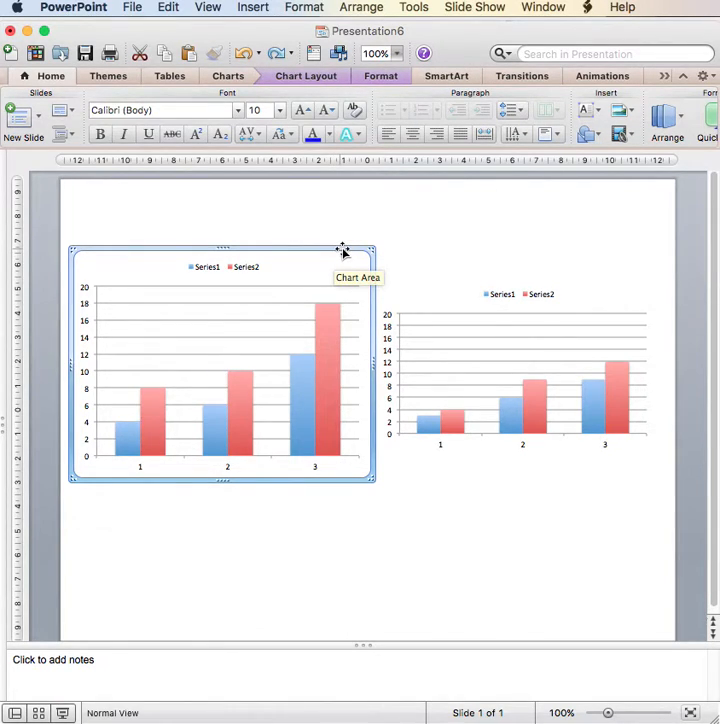
mouse_move(448, 308)
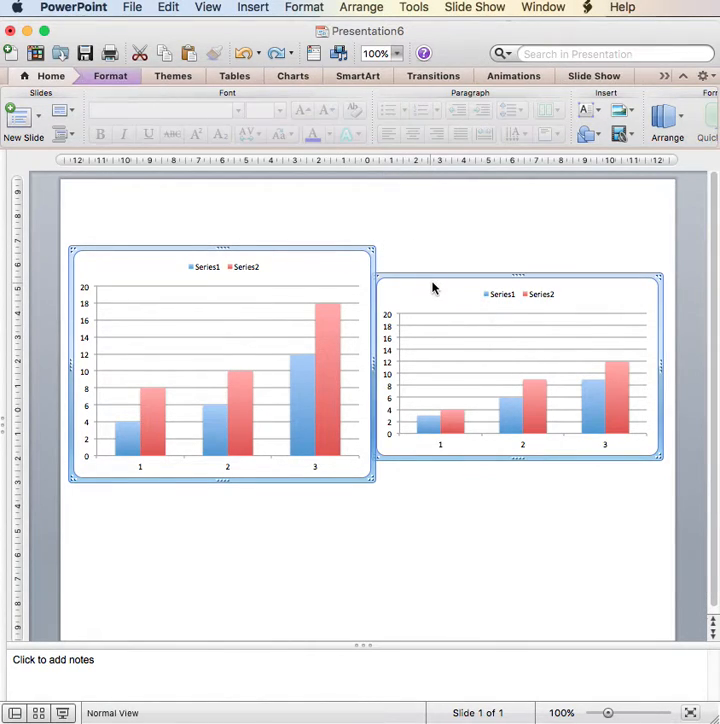
mouse_move(432, 283)
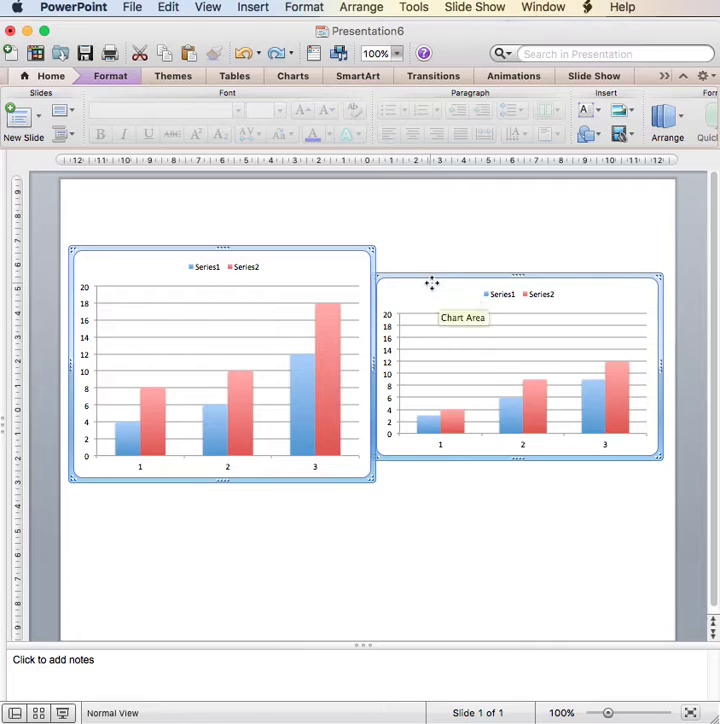
mouse_move(437, 273)
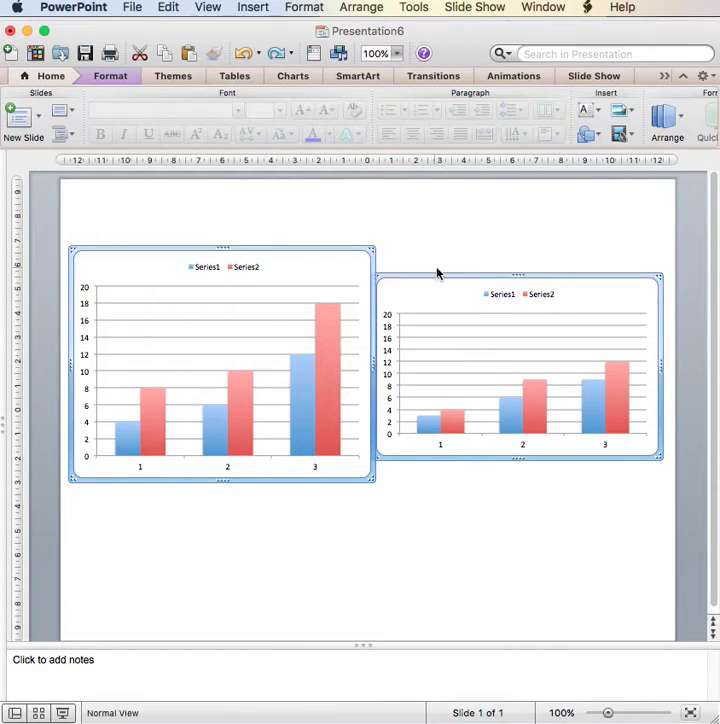
mouse_move(456, 262)
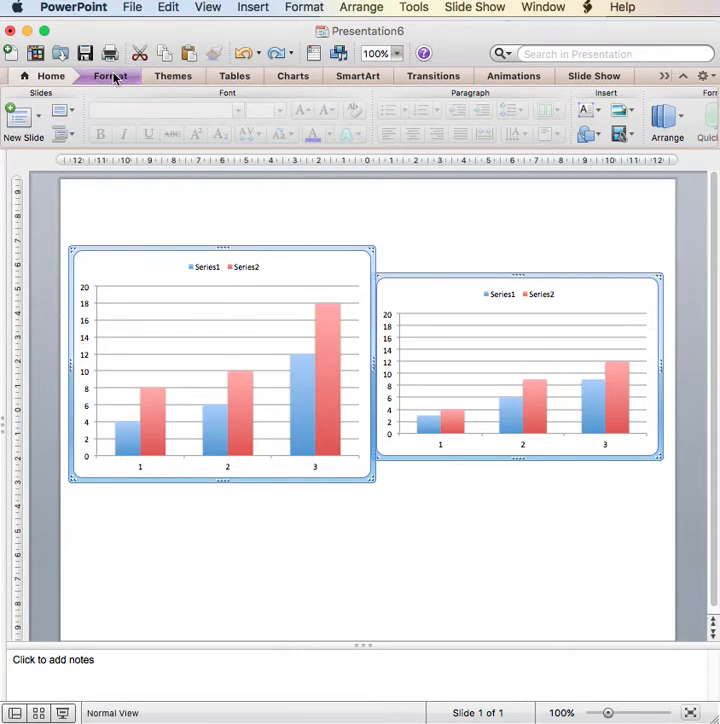
- Bring up the Format tab's size and arrangement settings for the charts
left_click(110, 76)
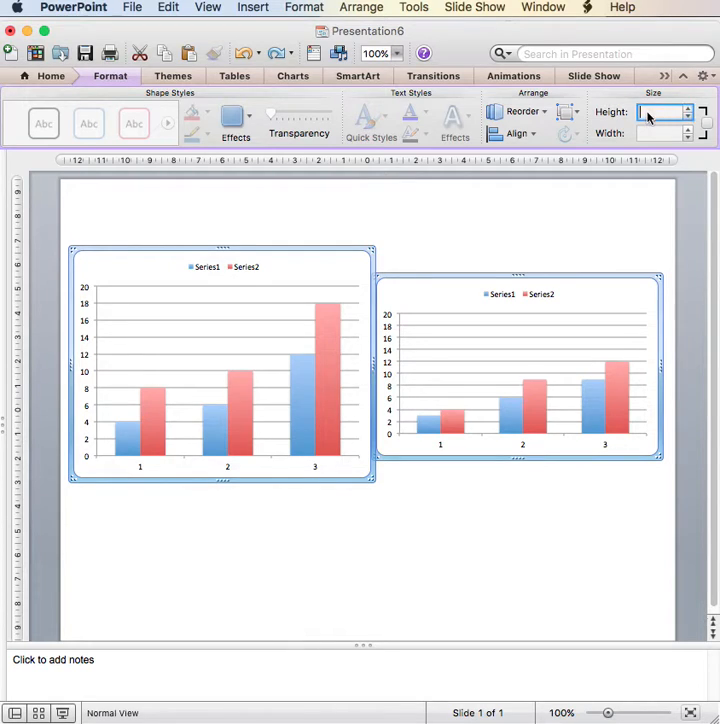
mouse_move(665, 112)
type("8")
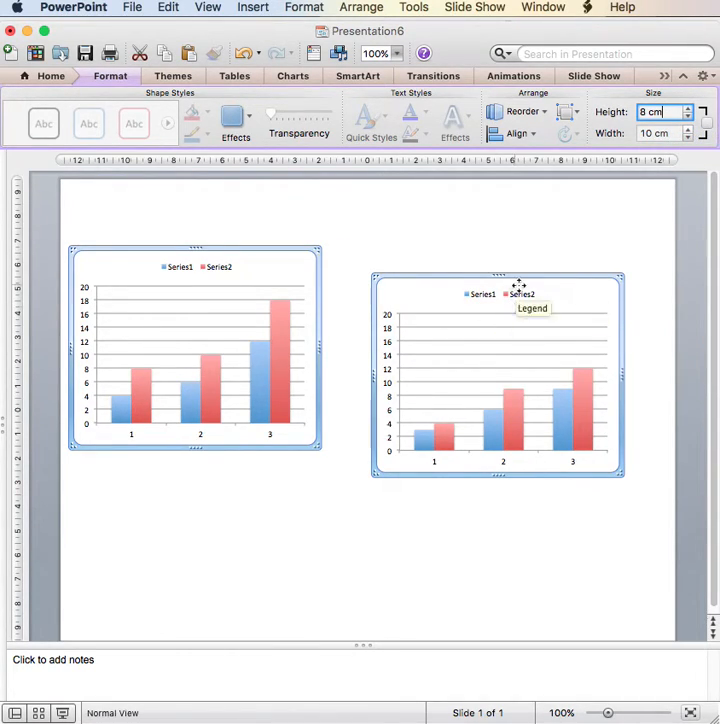
mouse_move(513, 272)
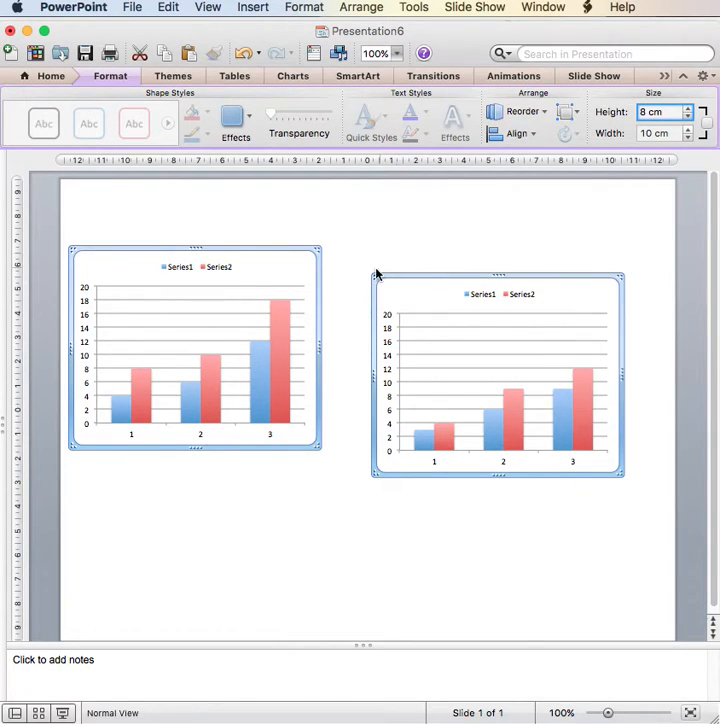
mouse_move(512, 240)
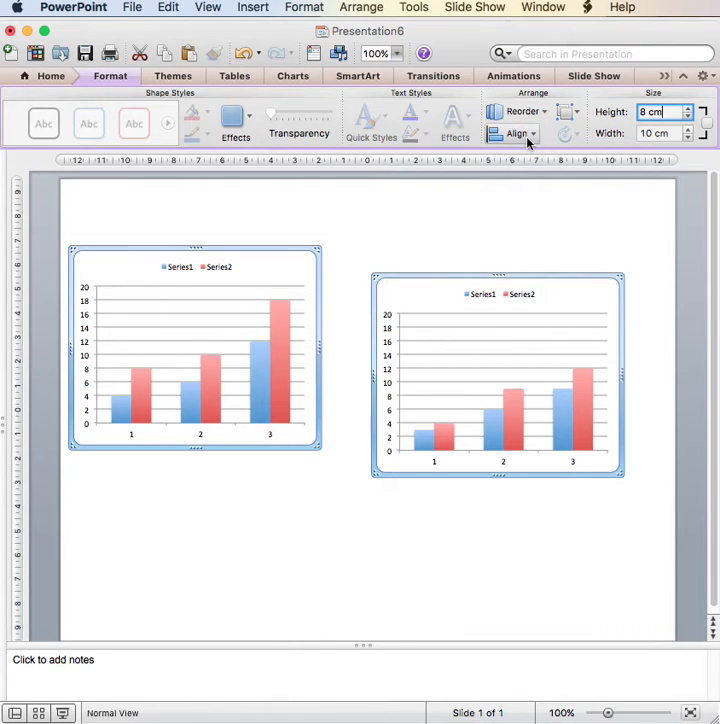
- Align the two charts along their bottom edges with Align Bottom
left_click(515, 133)
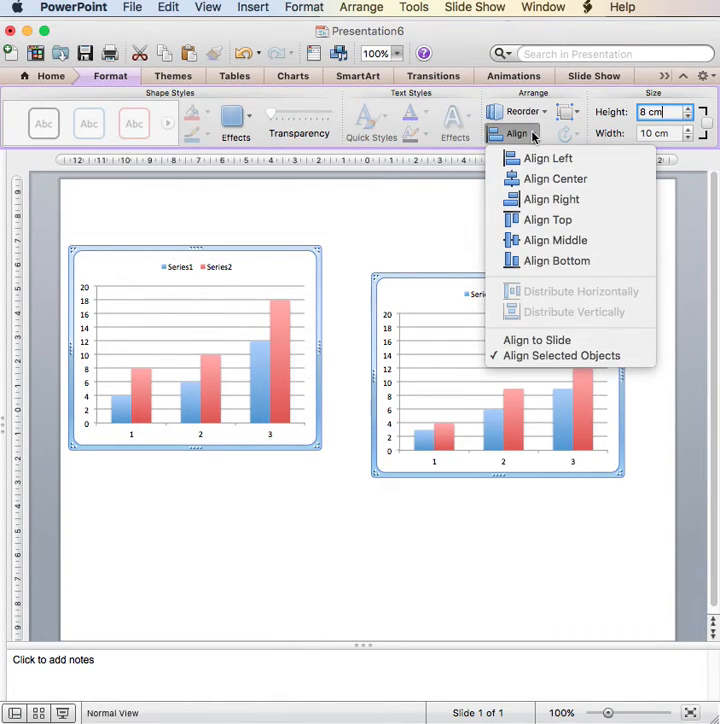
mouse_move(556, 261)
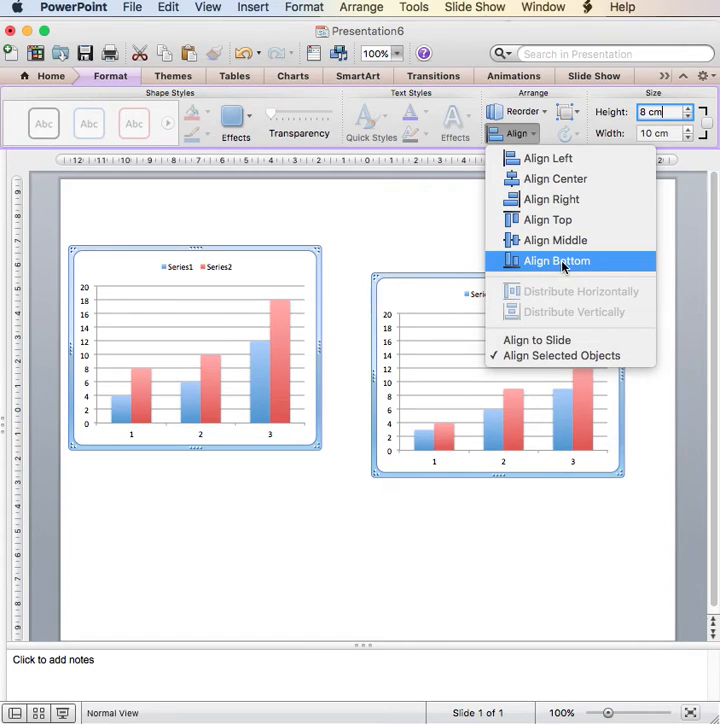
left_click(556, 260)
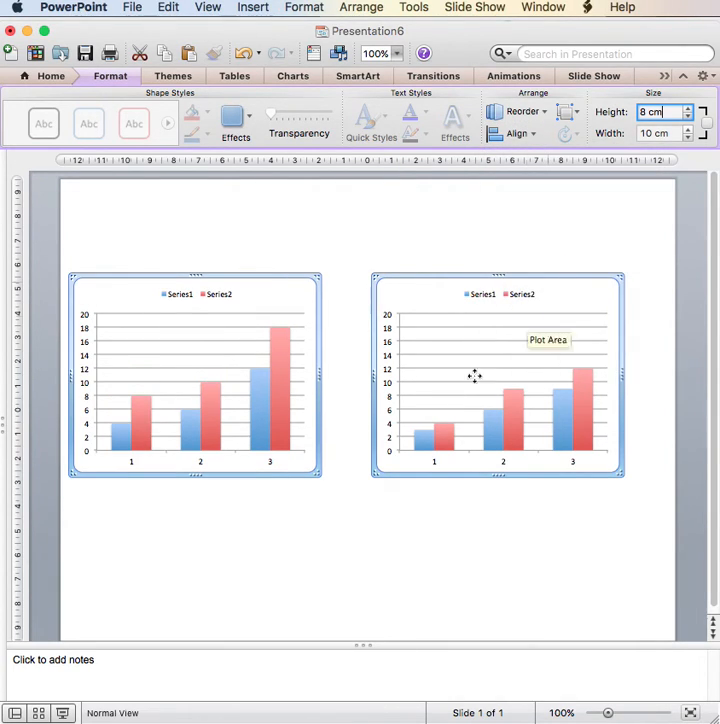
mouse_move(430, 493)
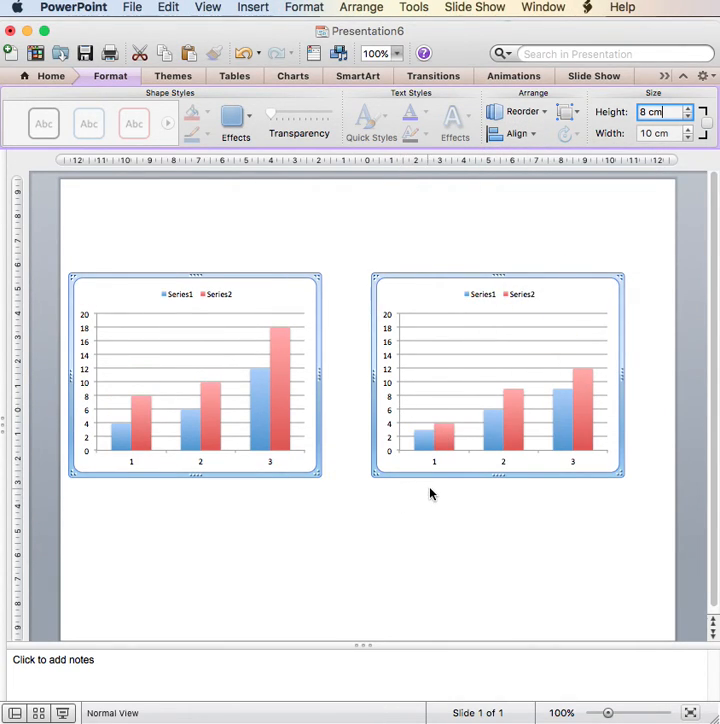
mouse_move(408, 516)
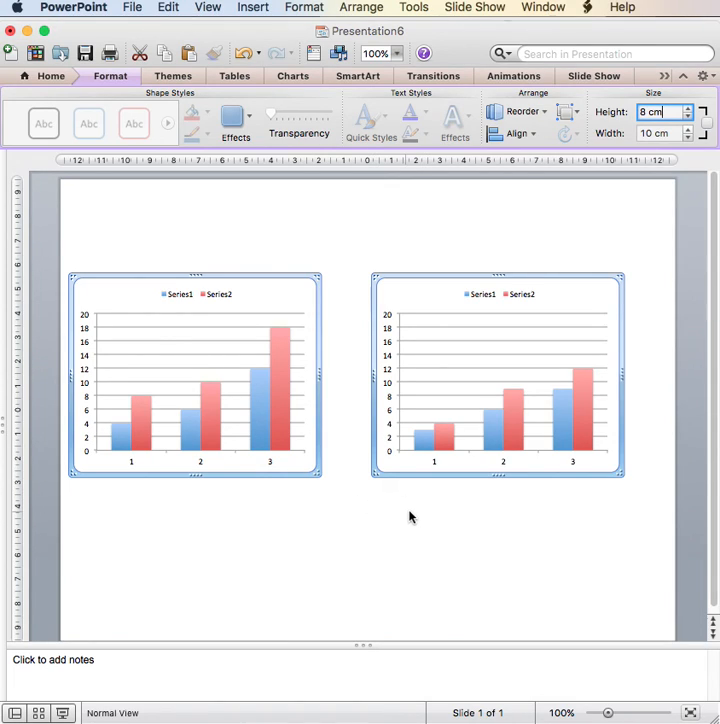